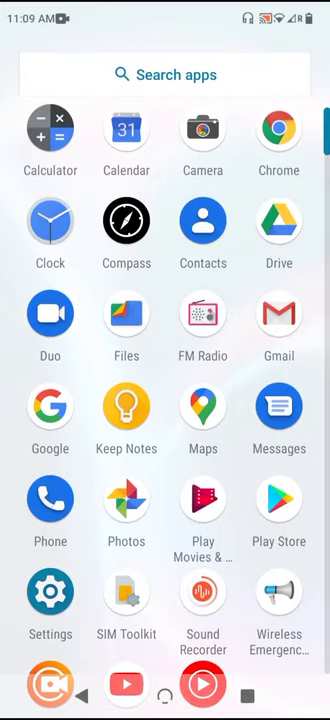
Step: Launch Settings from the app drawer and scroll its list down toward Display
click(49, 592)
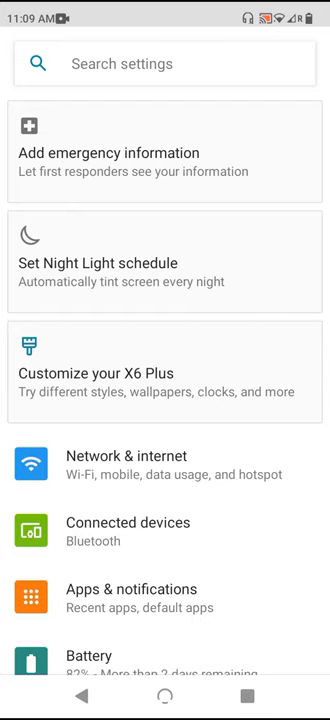
scroll(down, 3)
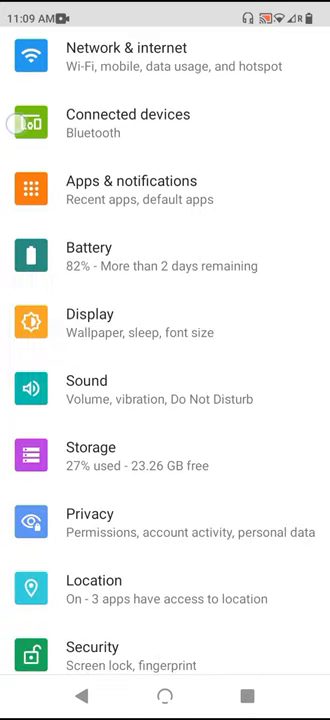